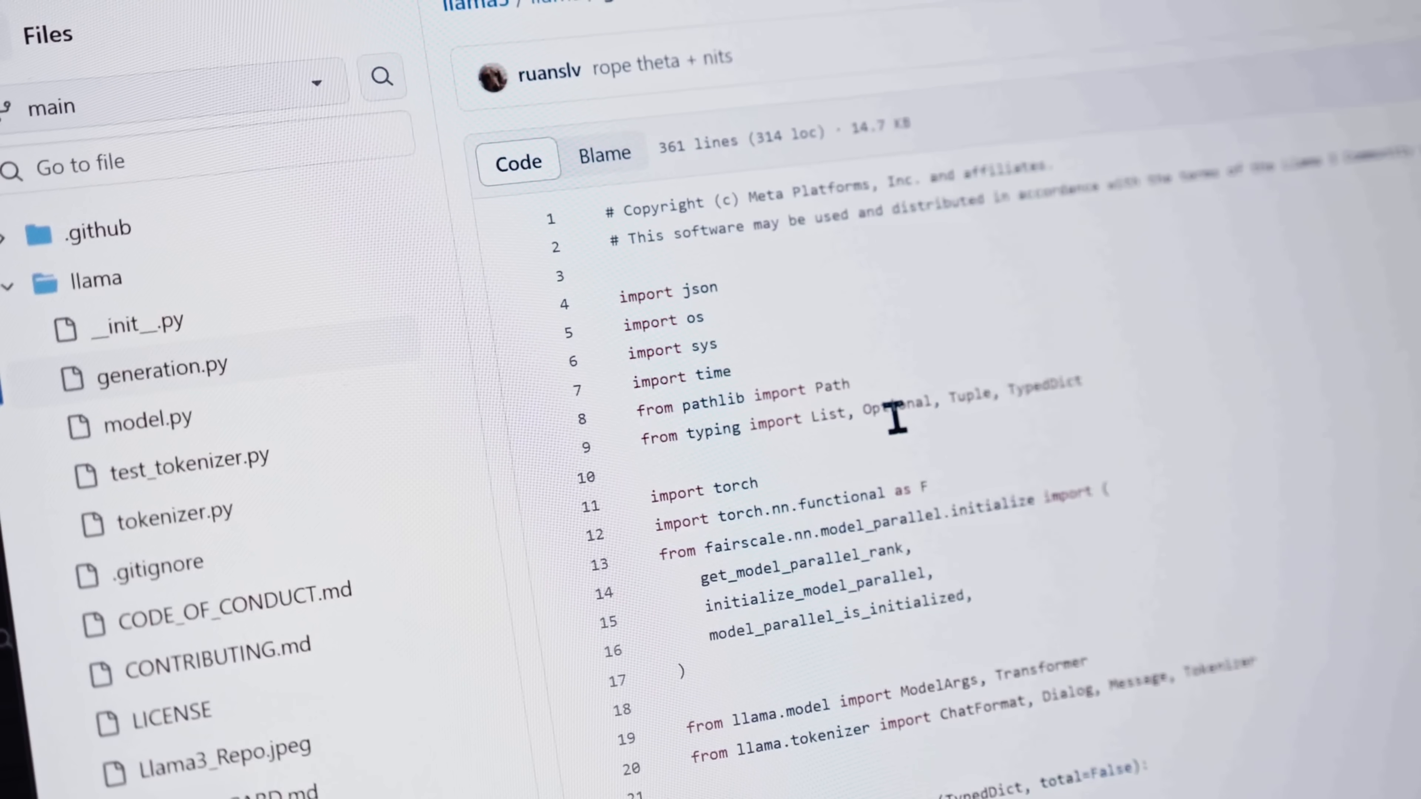
scroll("down", 3)
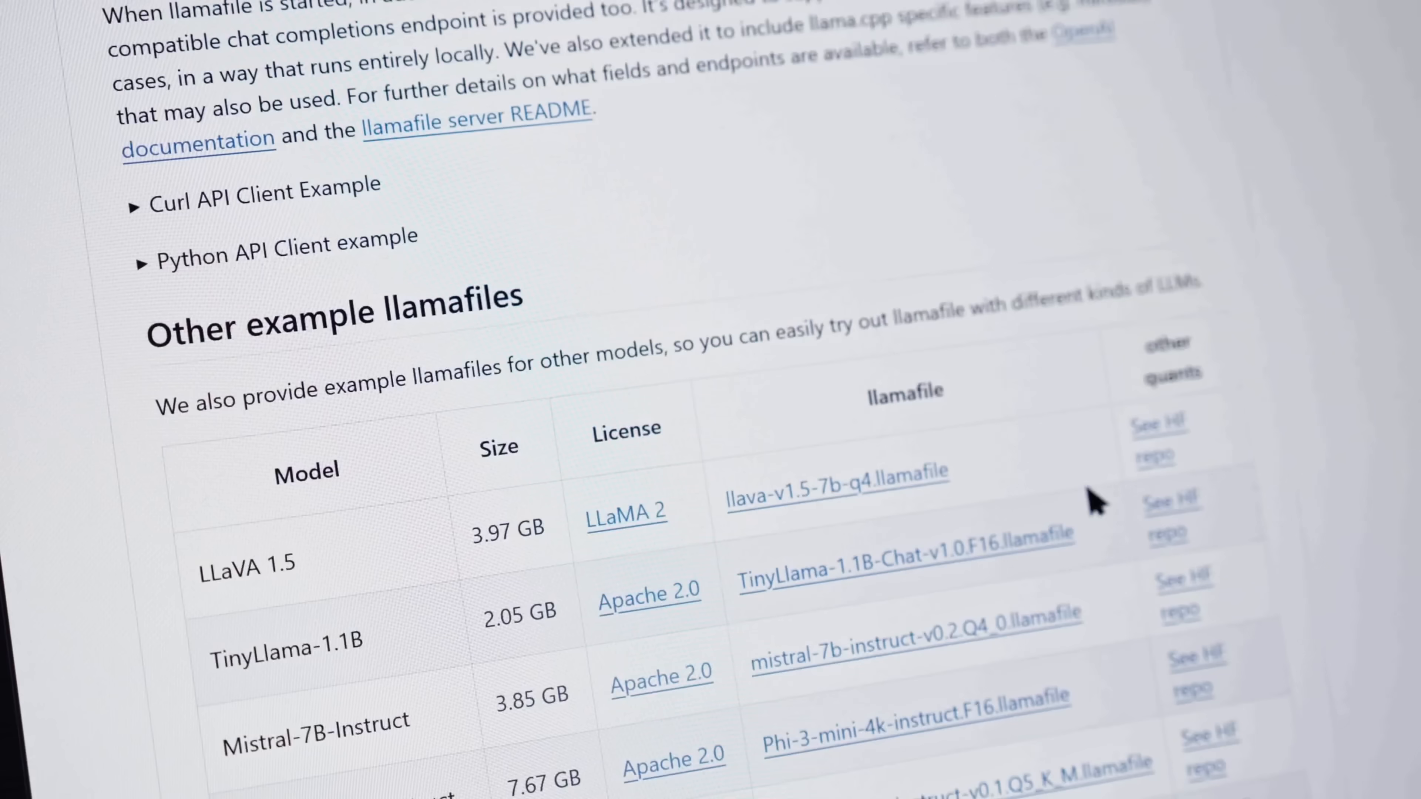
scroll("down", 3)
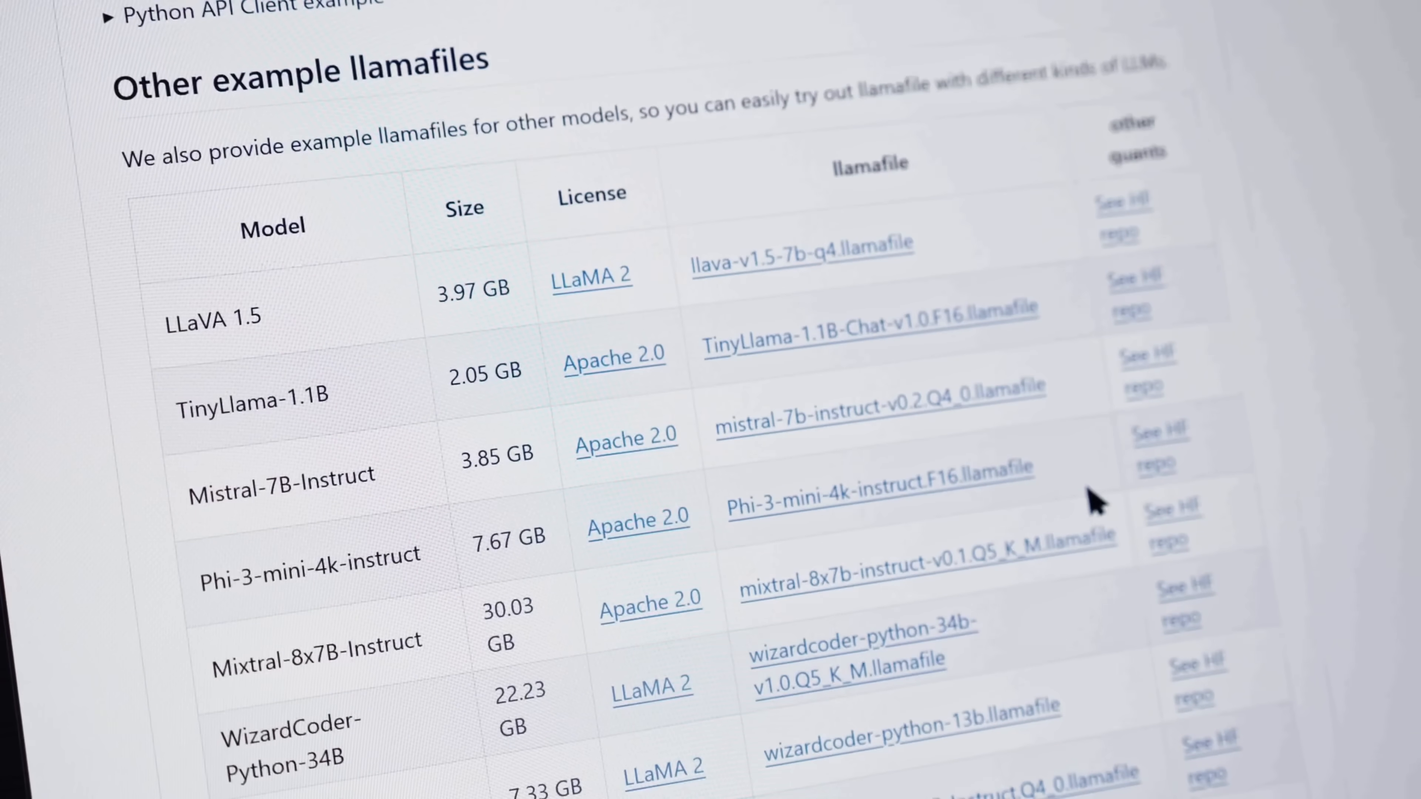
scroll("down", 3)
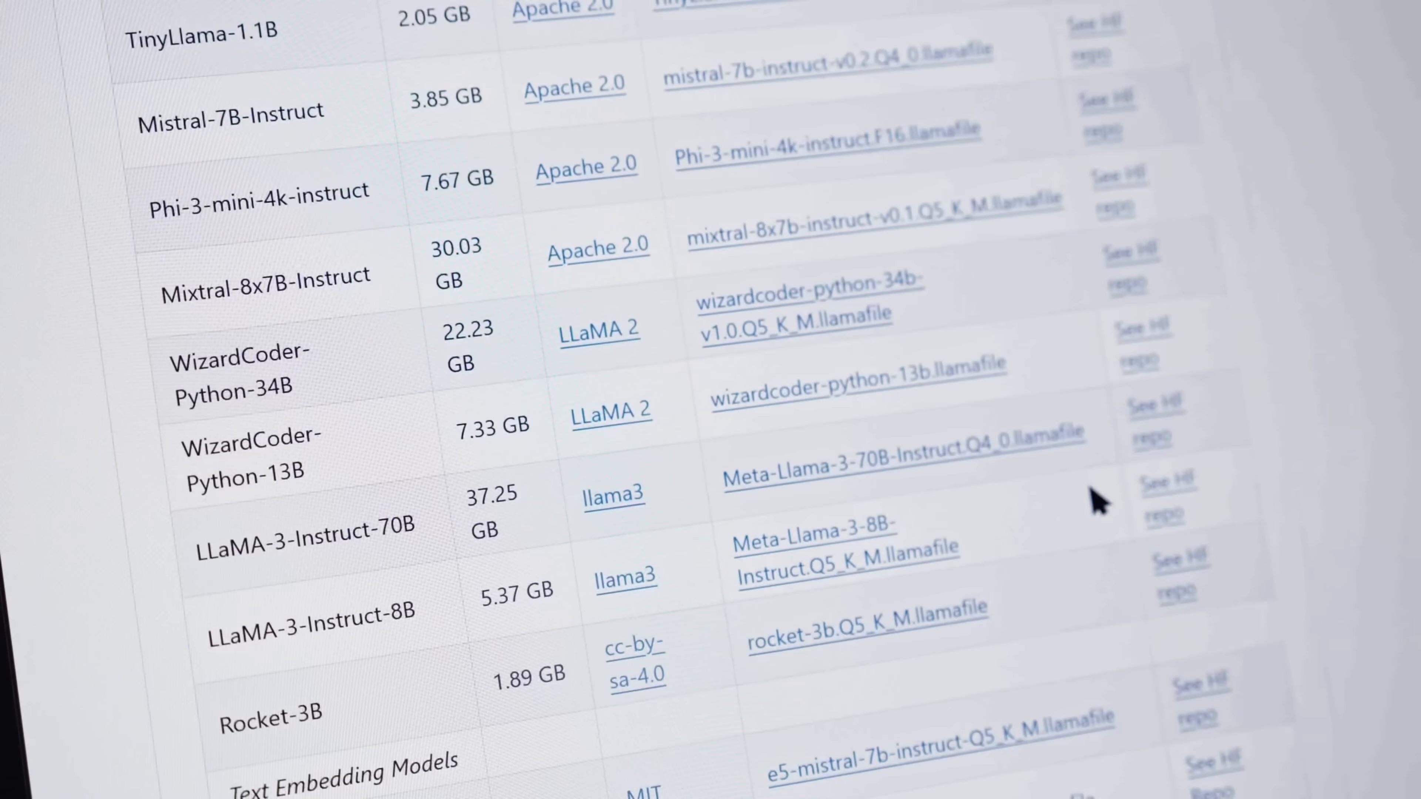
scroll("down", 3)
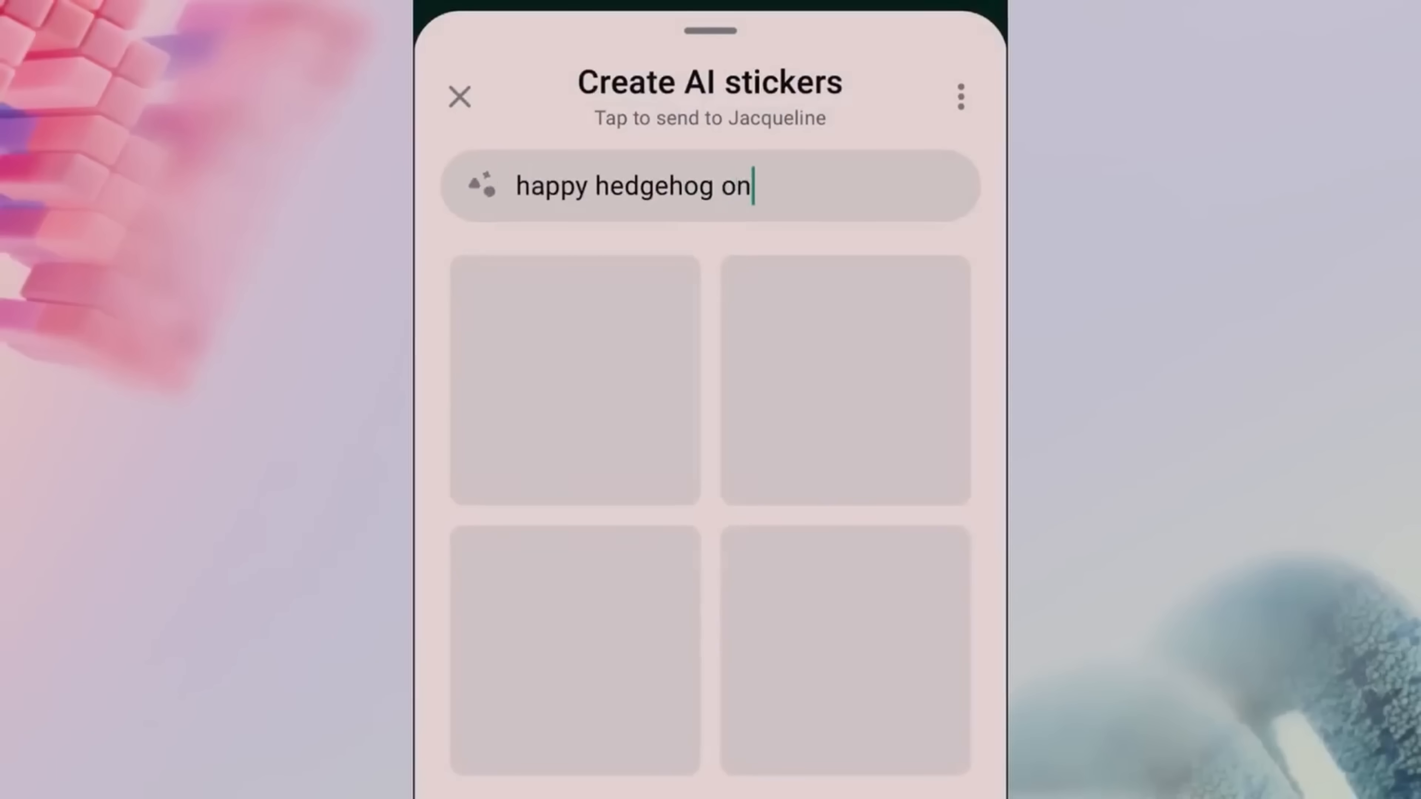
type("a motorcycle")
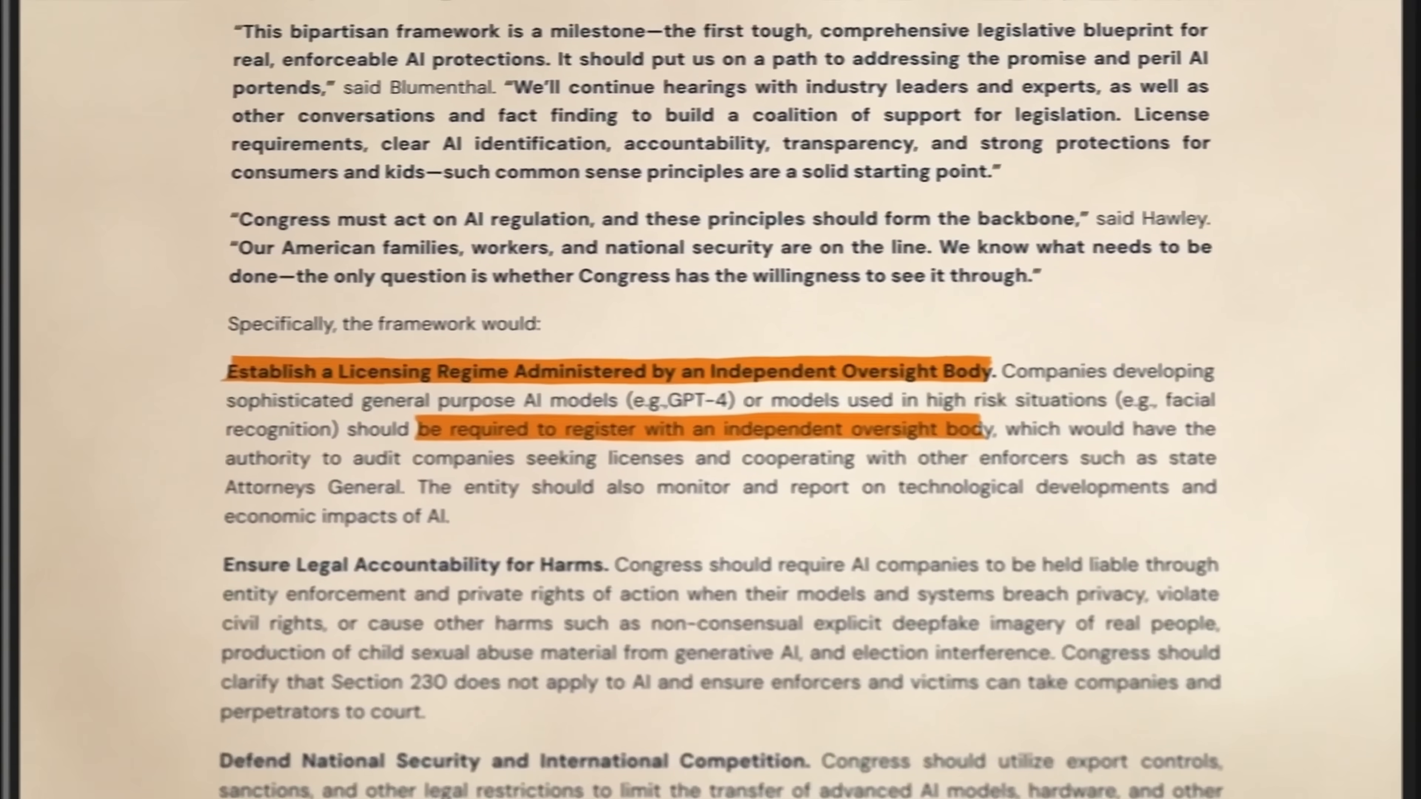
scroll("down", 3)
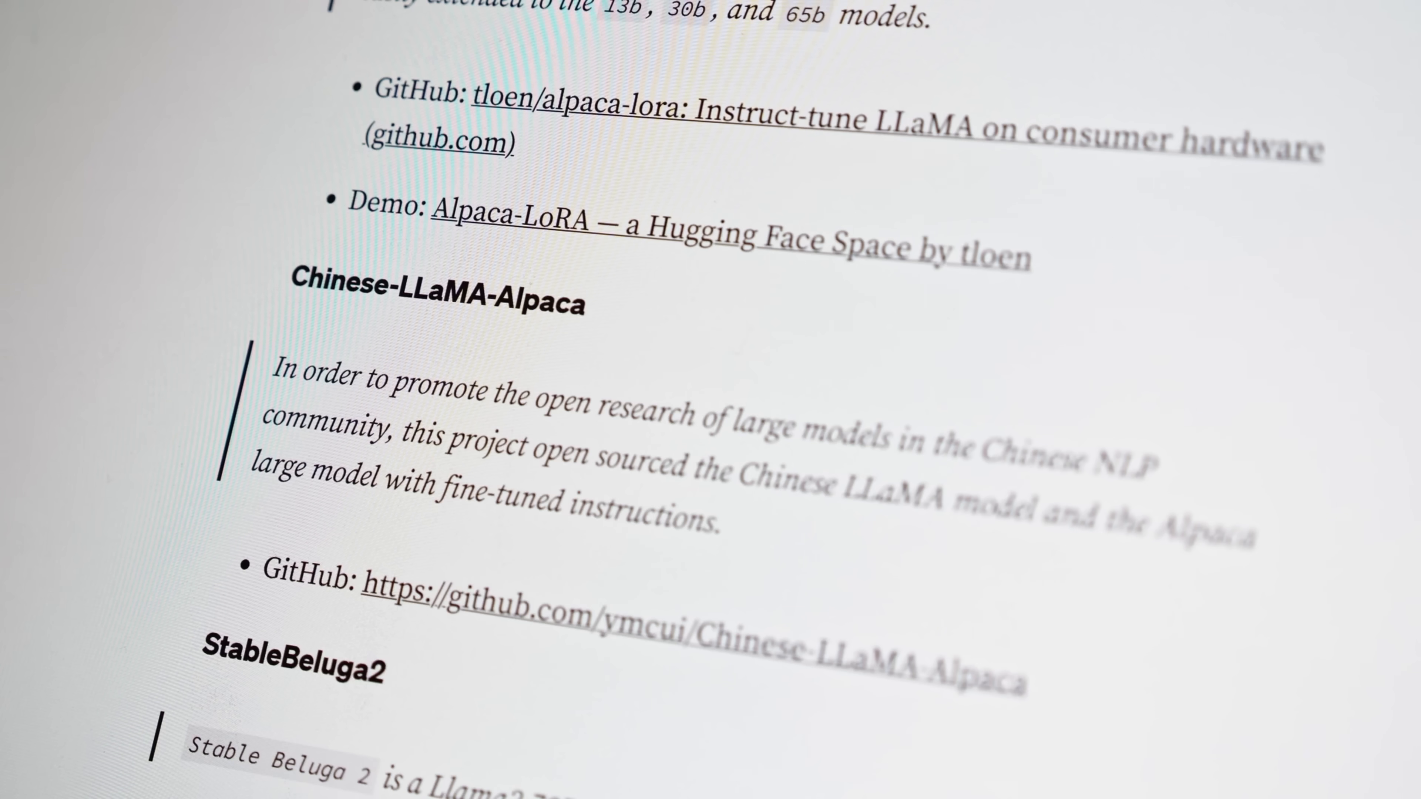
scroll("down", 3)
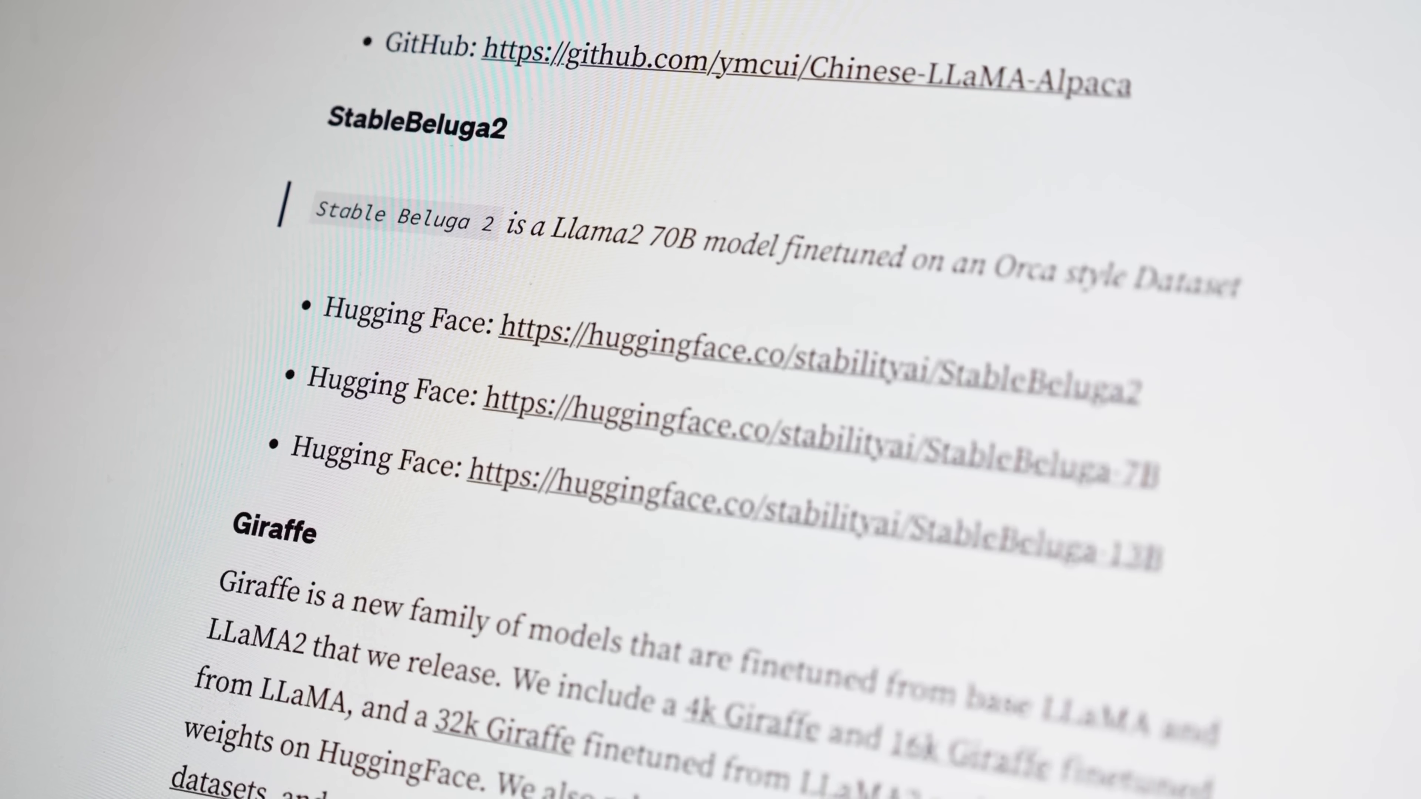
scroll("down", 3)
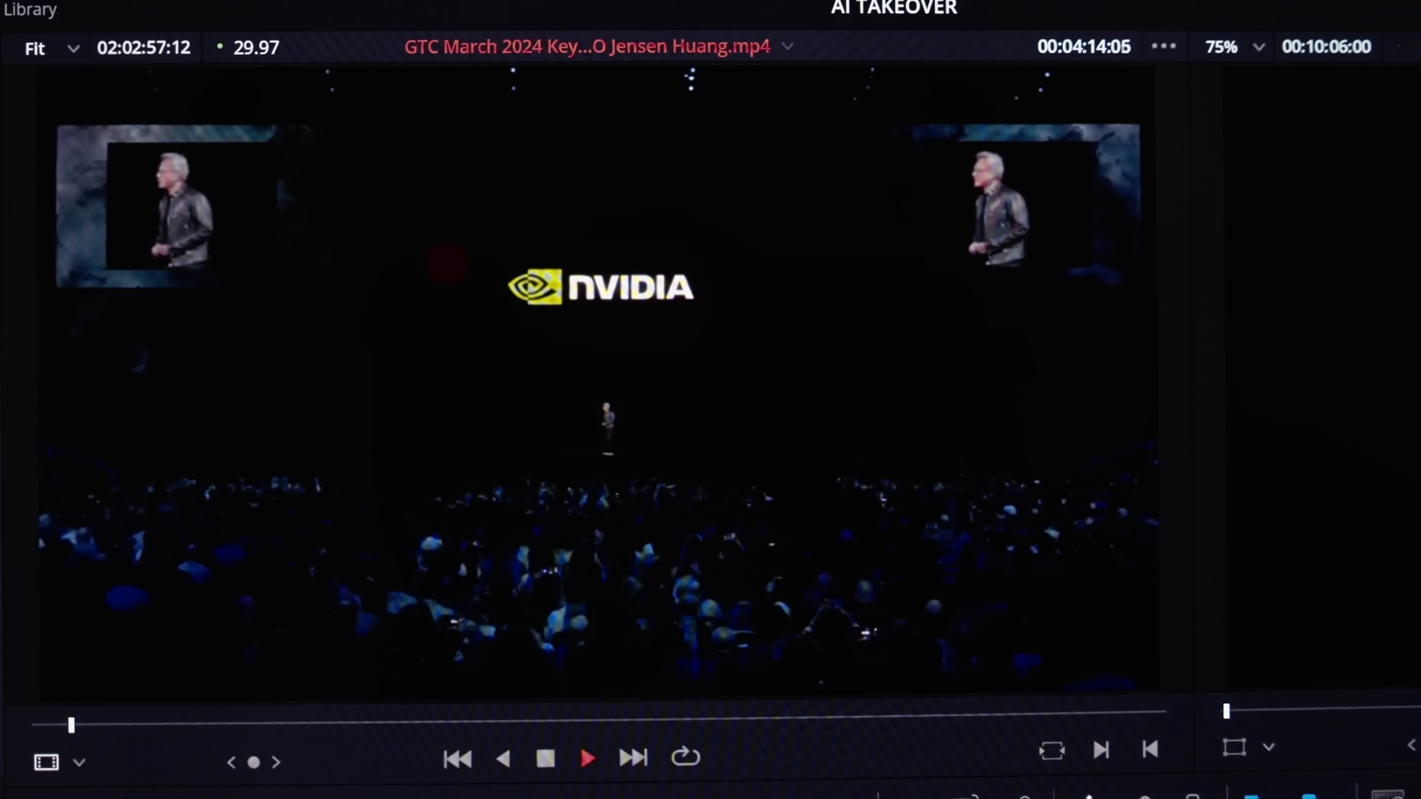
left_click(585, 756)
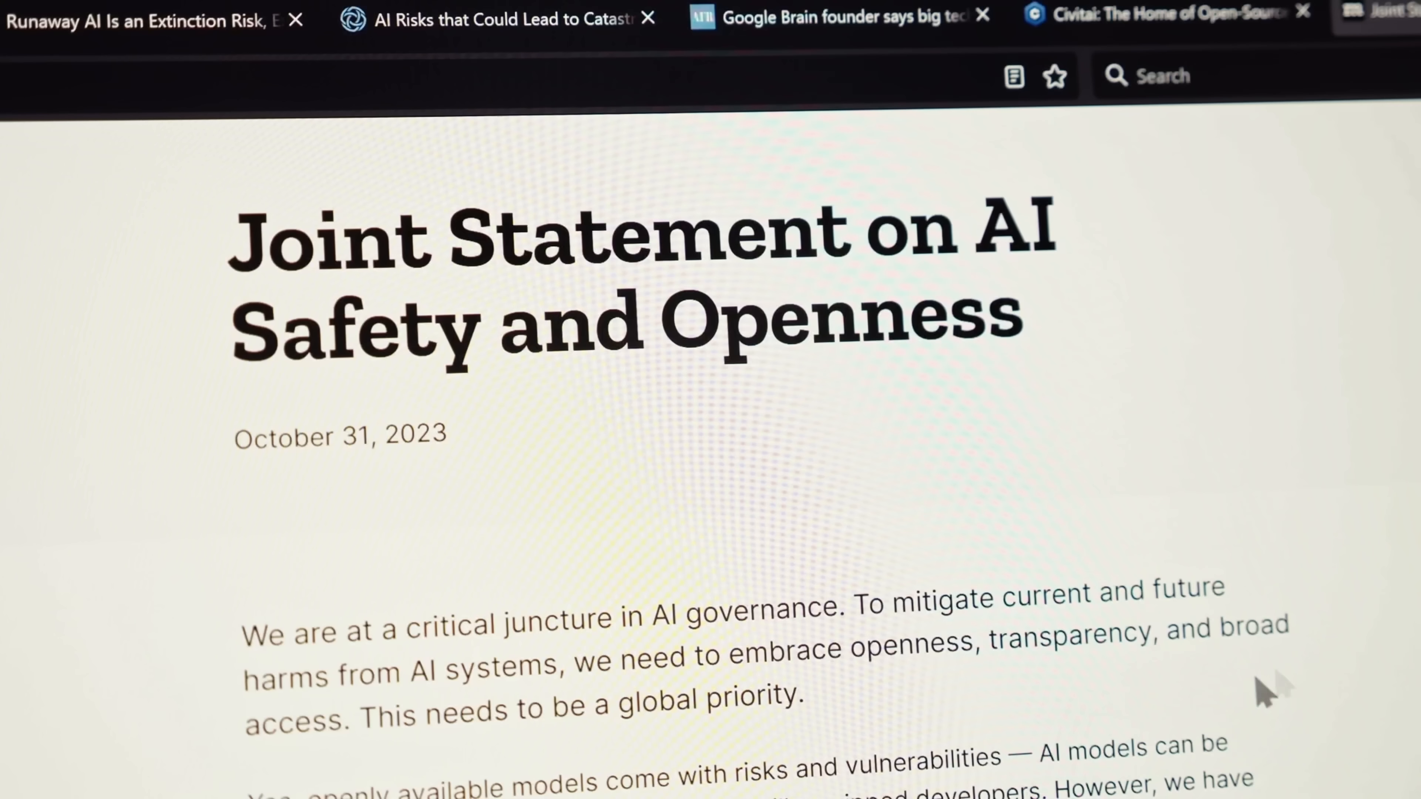
scroll("down", 3)
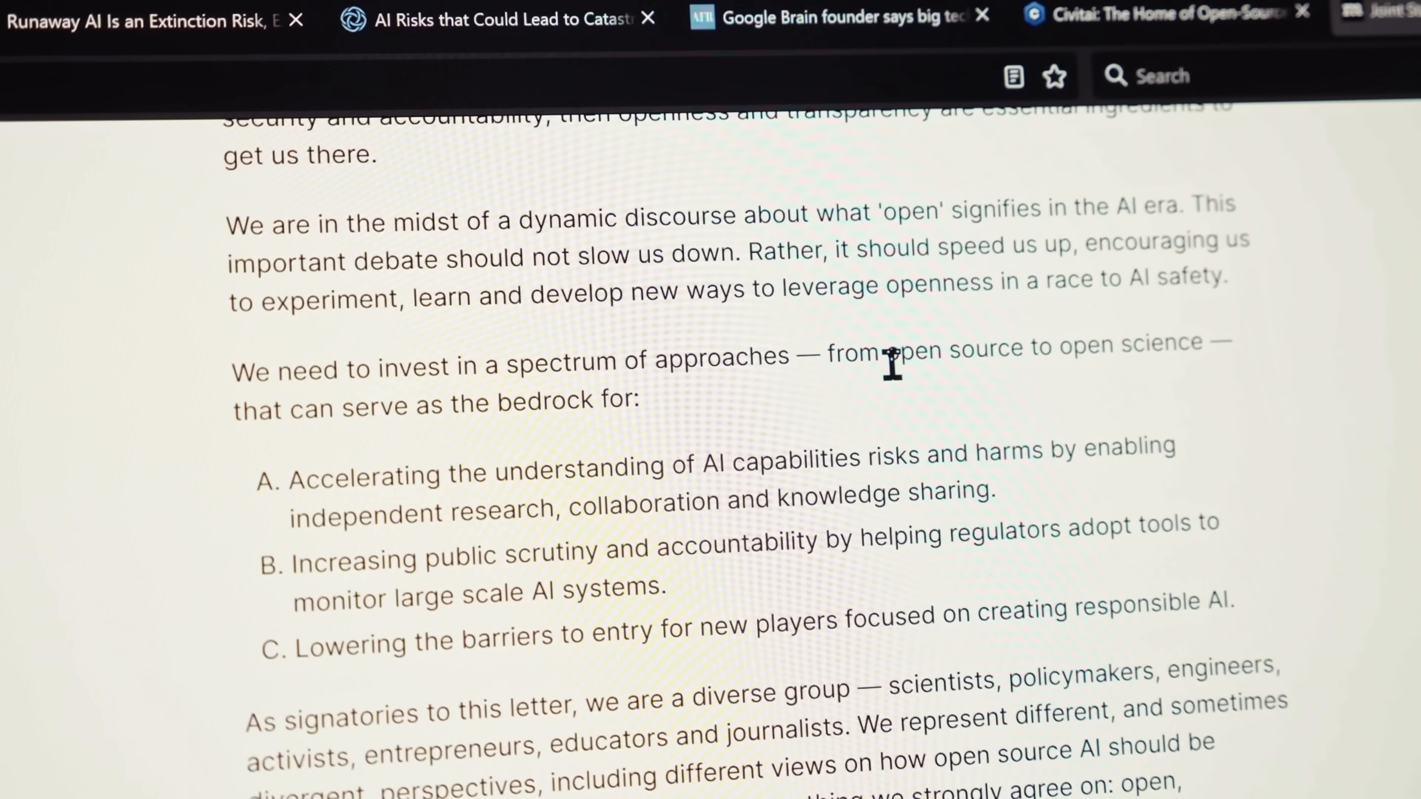
left_click_drag(887, 348, 1196, 349)
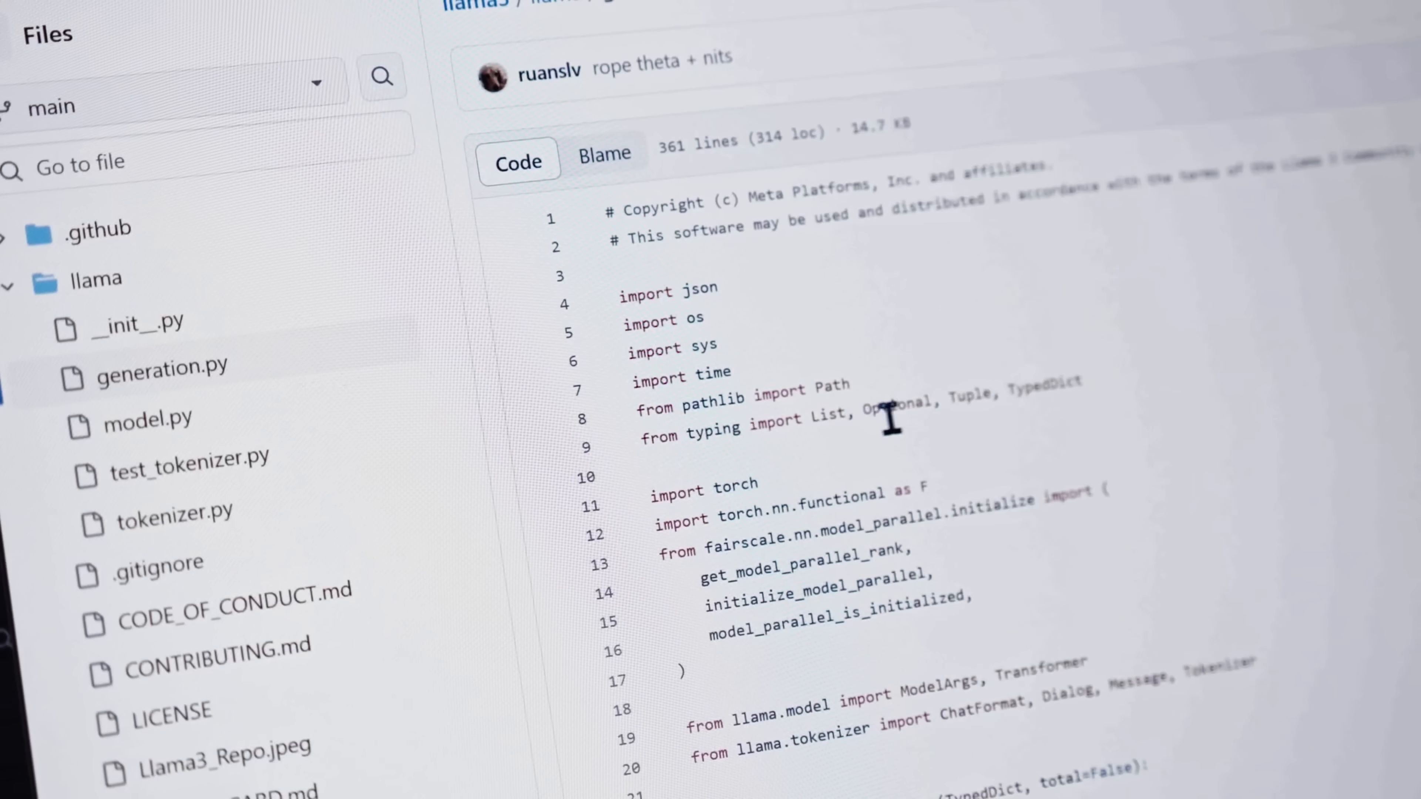
scroll("down", 3)
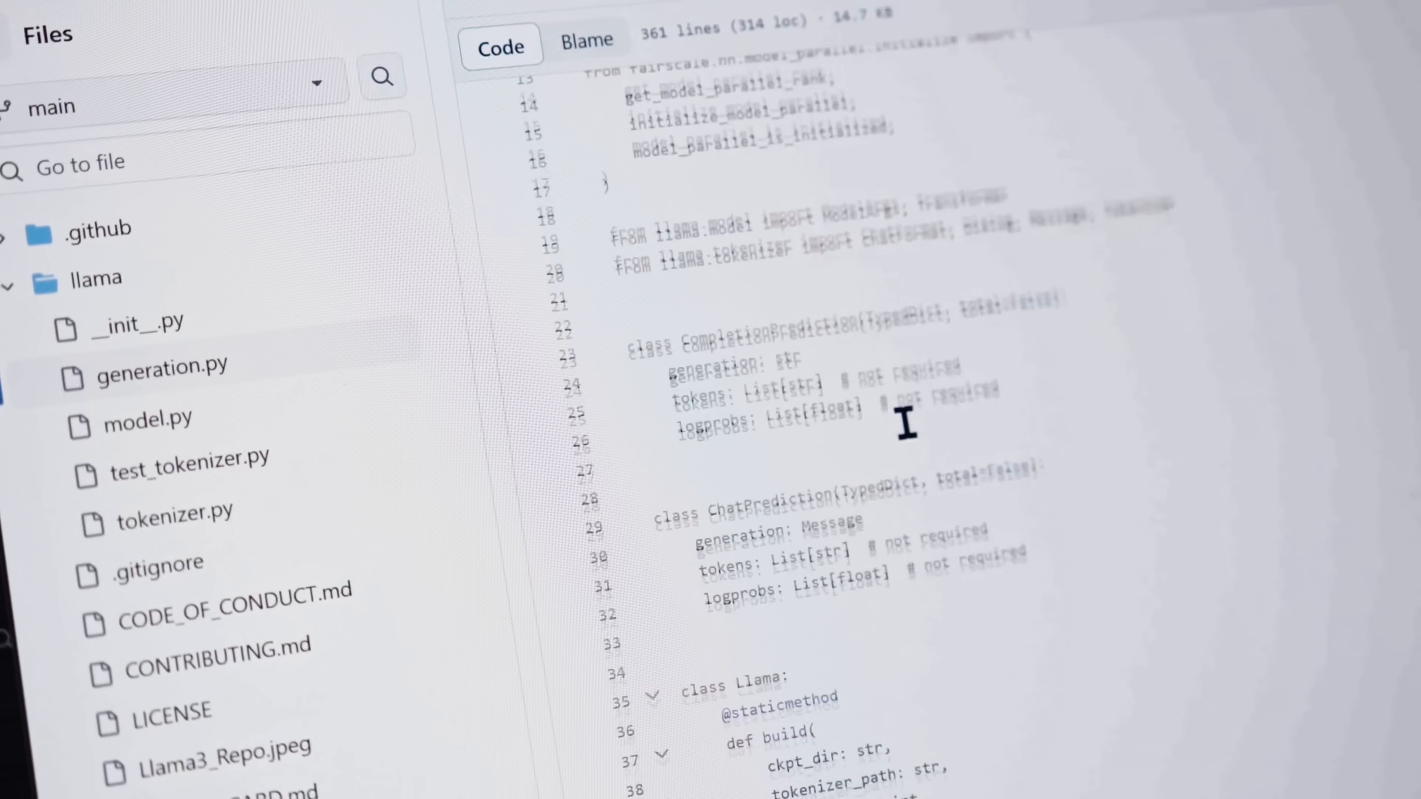
scroll("down", 3)
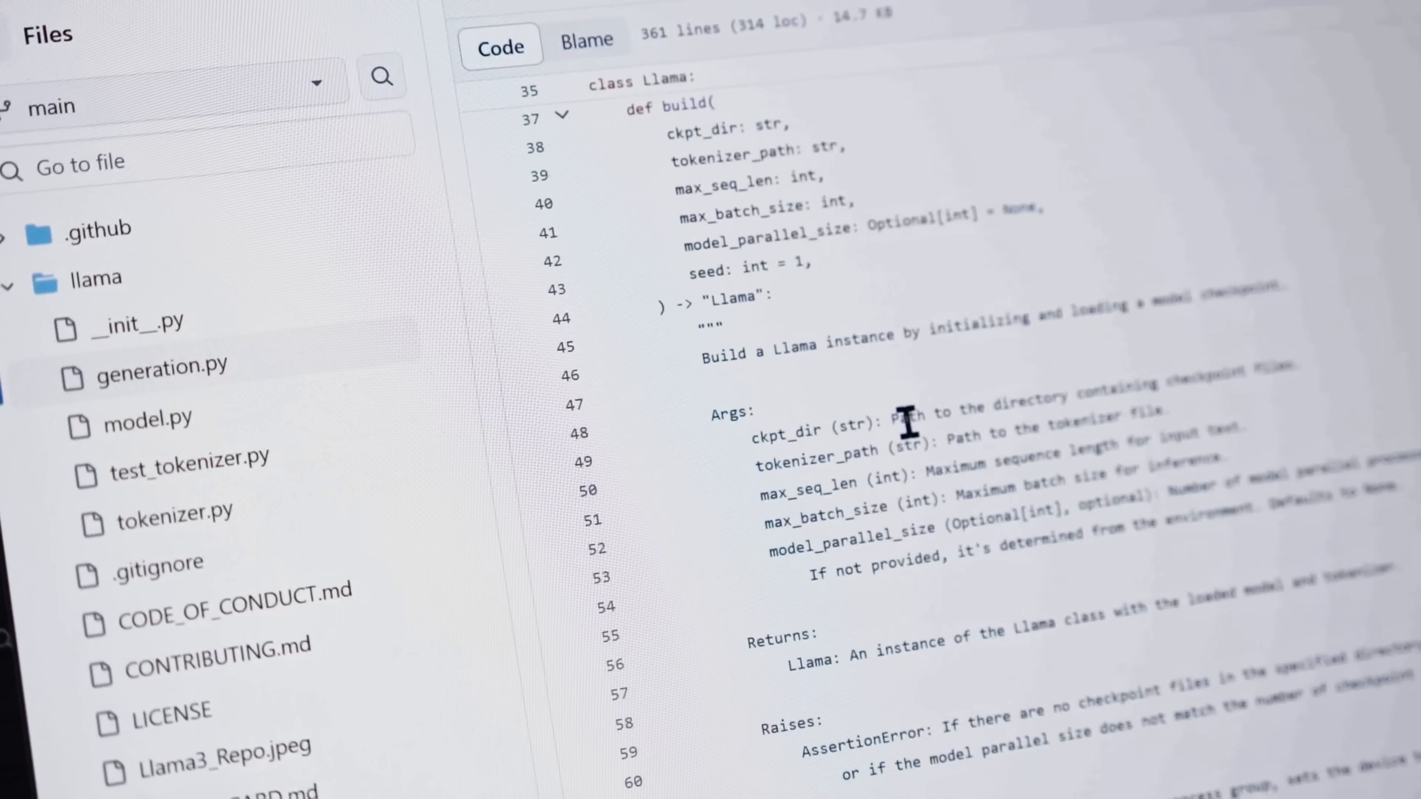
scroll("down", 3)
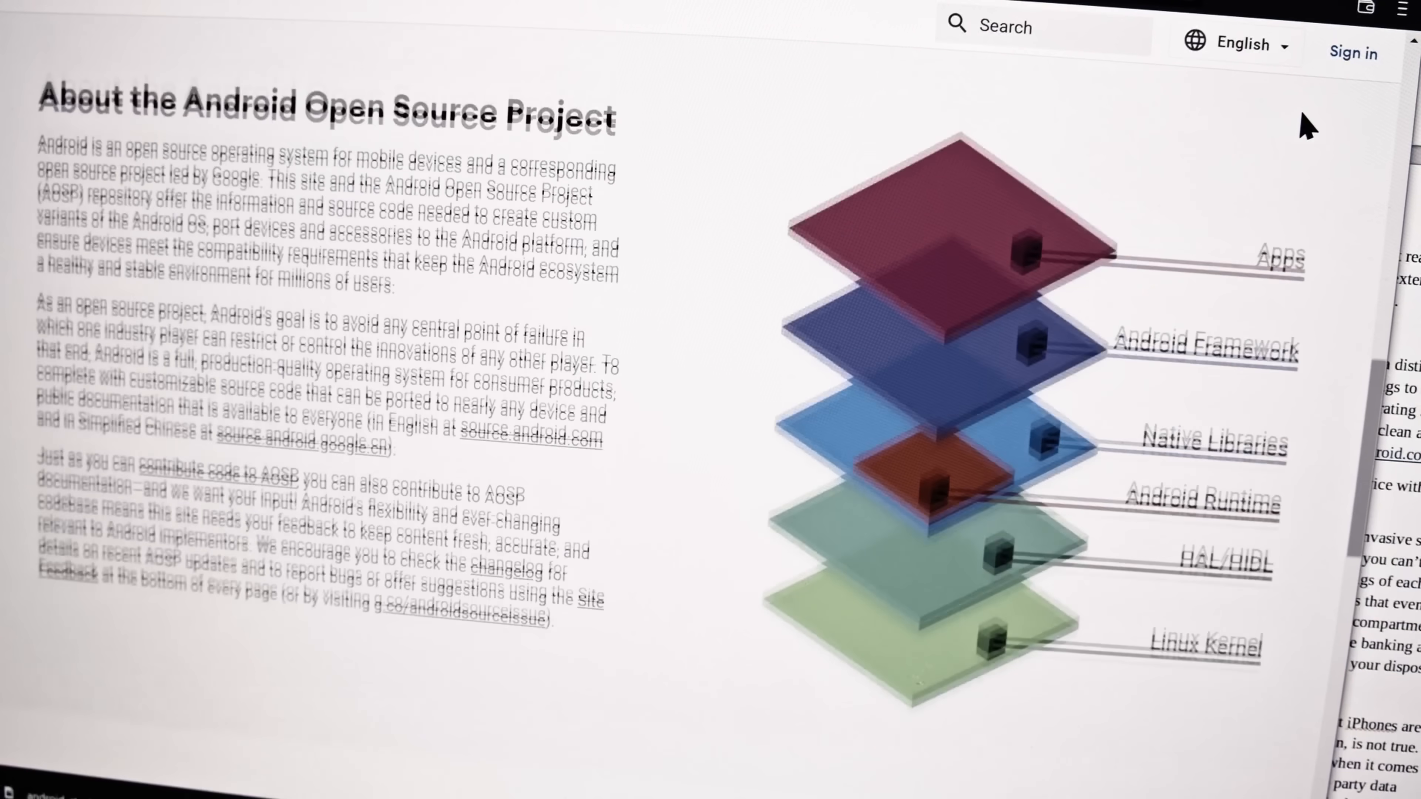
scroll("up", 3)
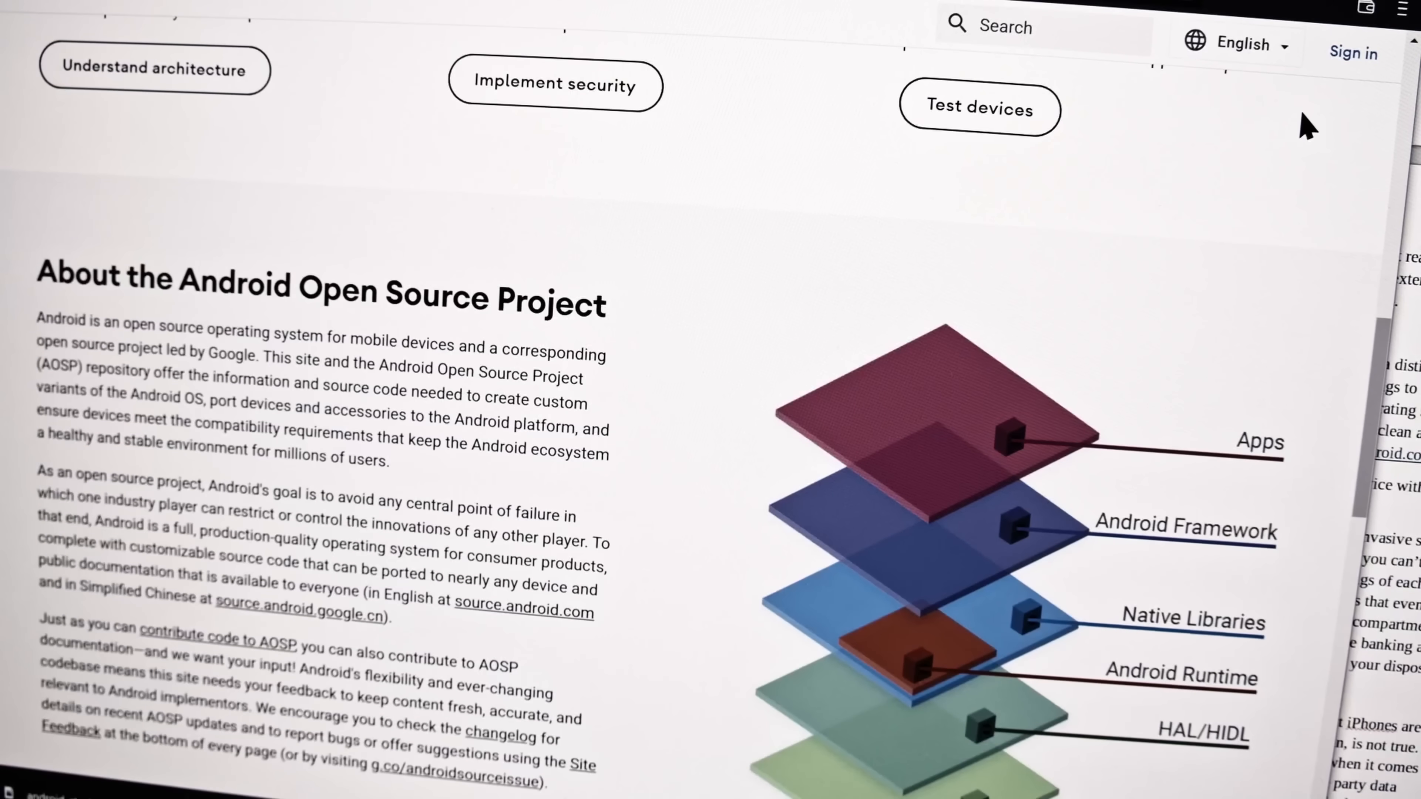
scroll("down", 3)
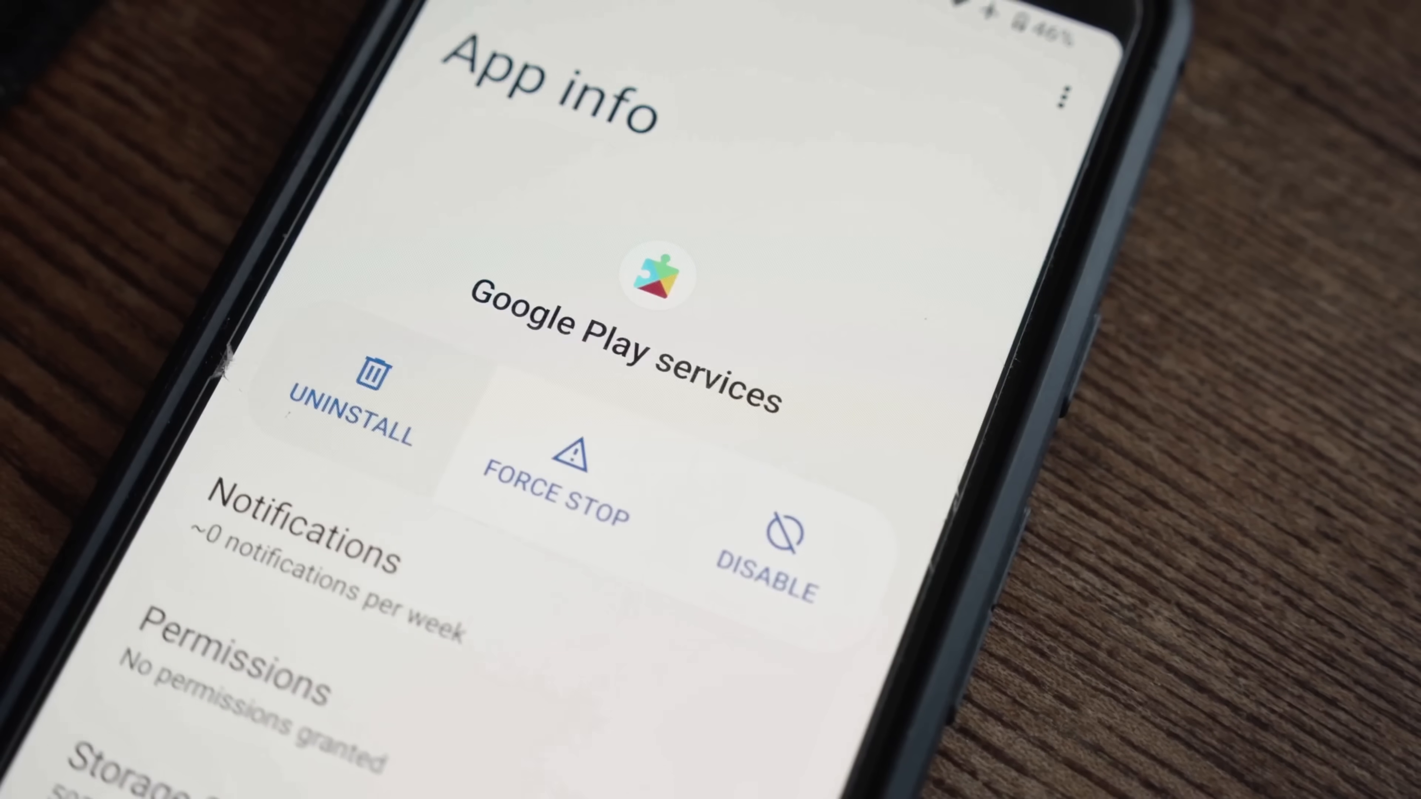
left_click(348, 389)
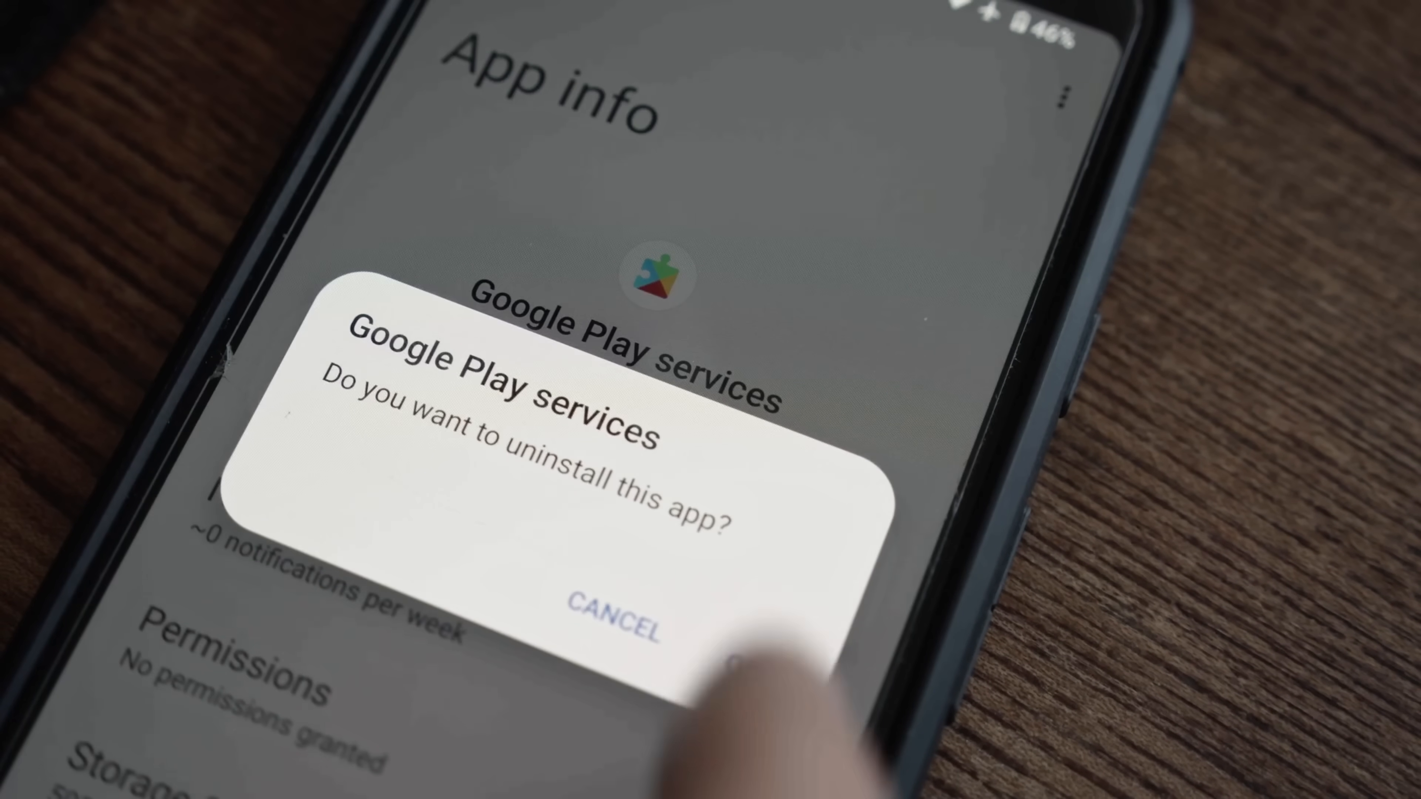
left_click(613, 605)
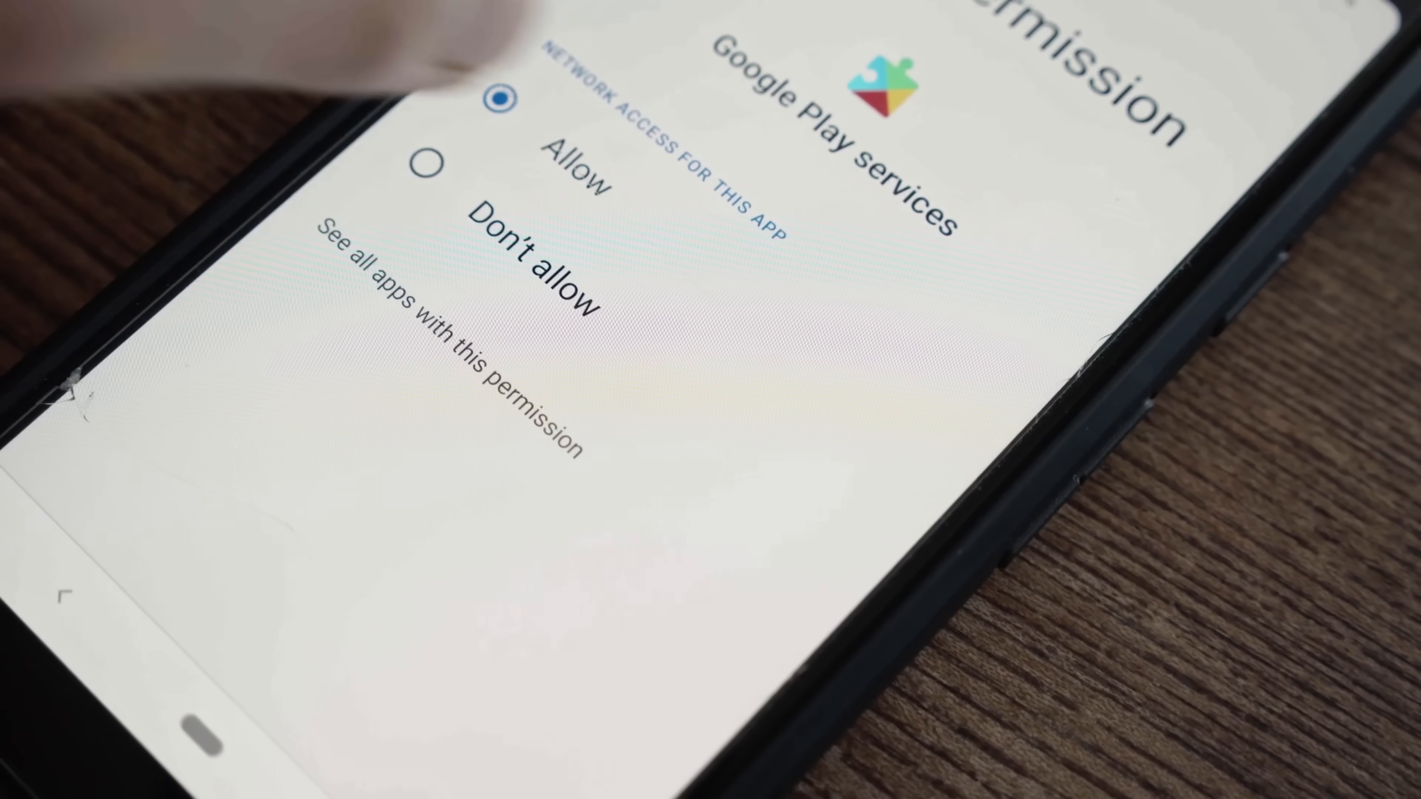
left_click(428, 165)
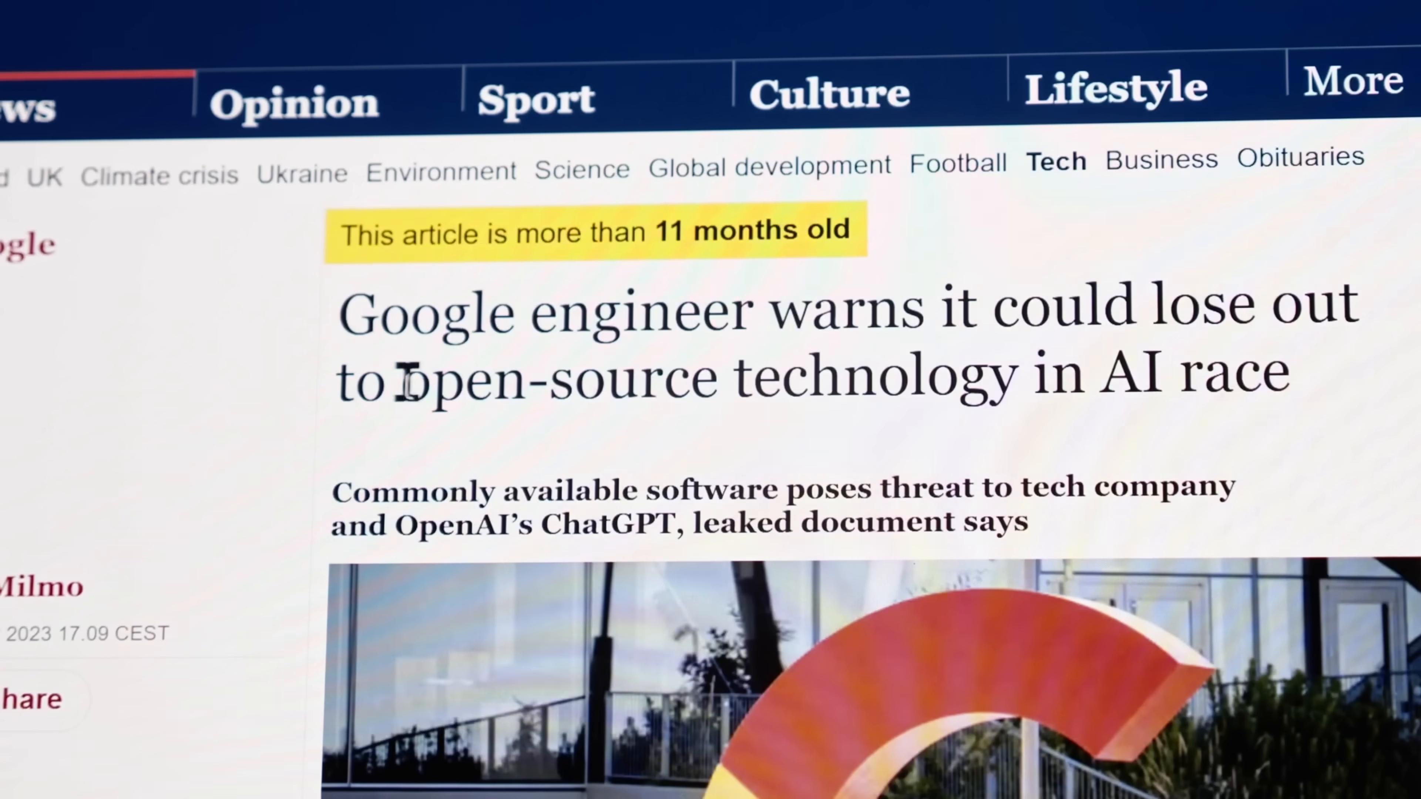
left_click_drag(403, 376, 997, 376)
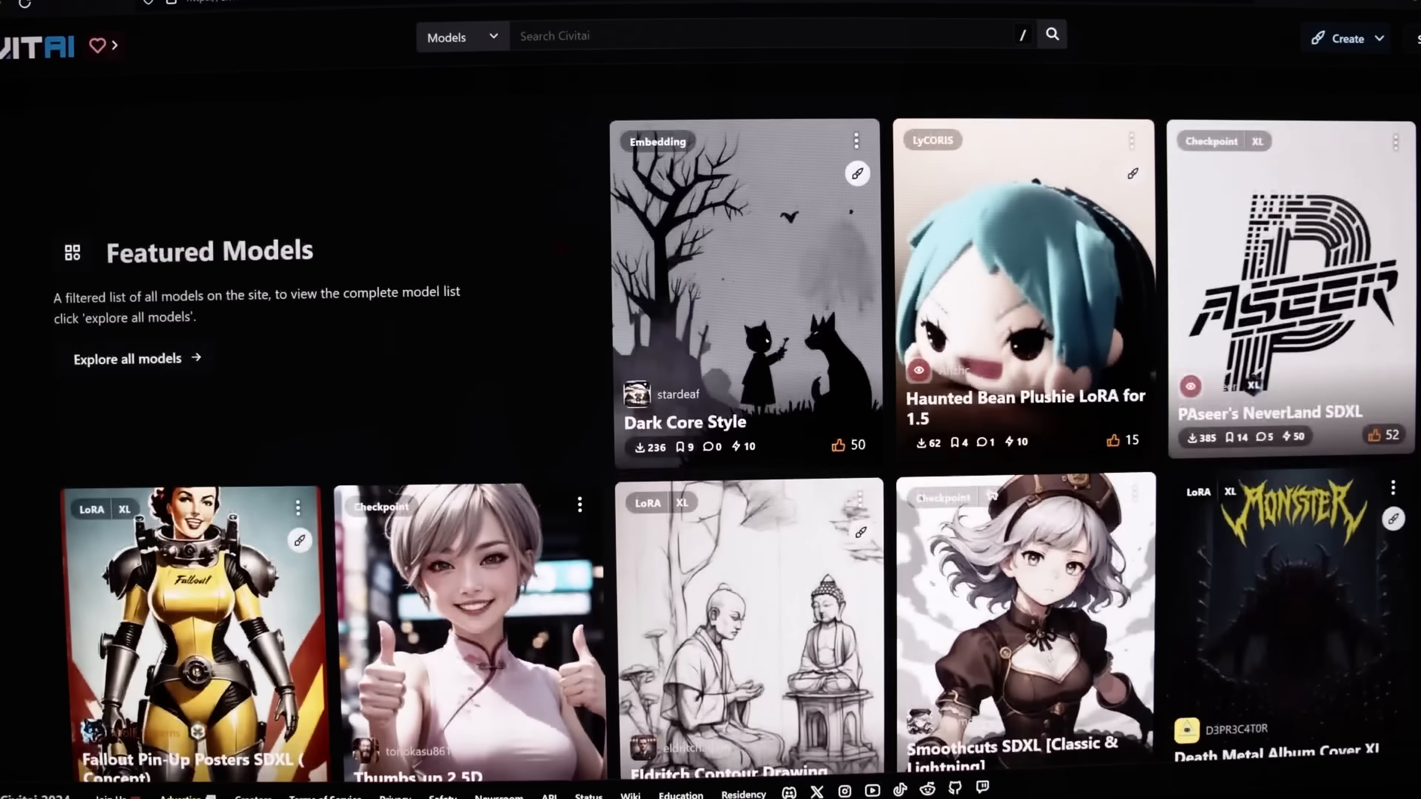
scroll("down", 3)
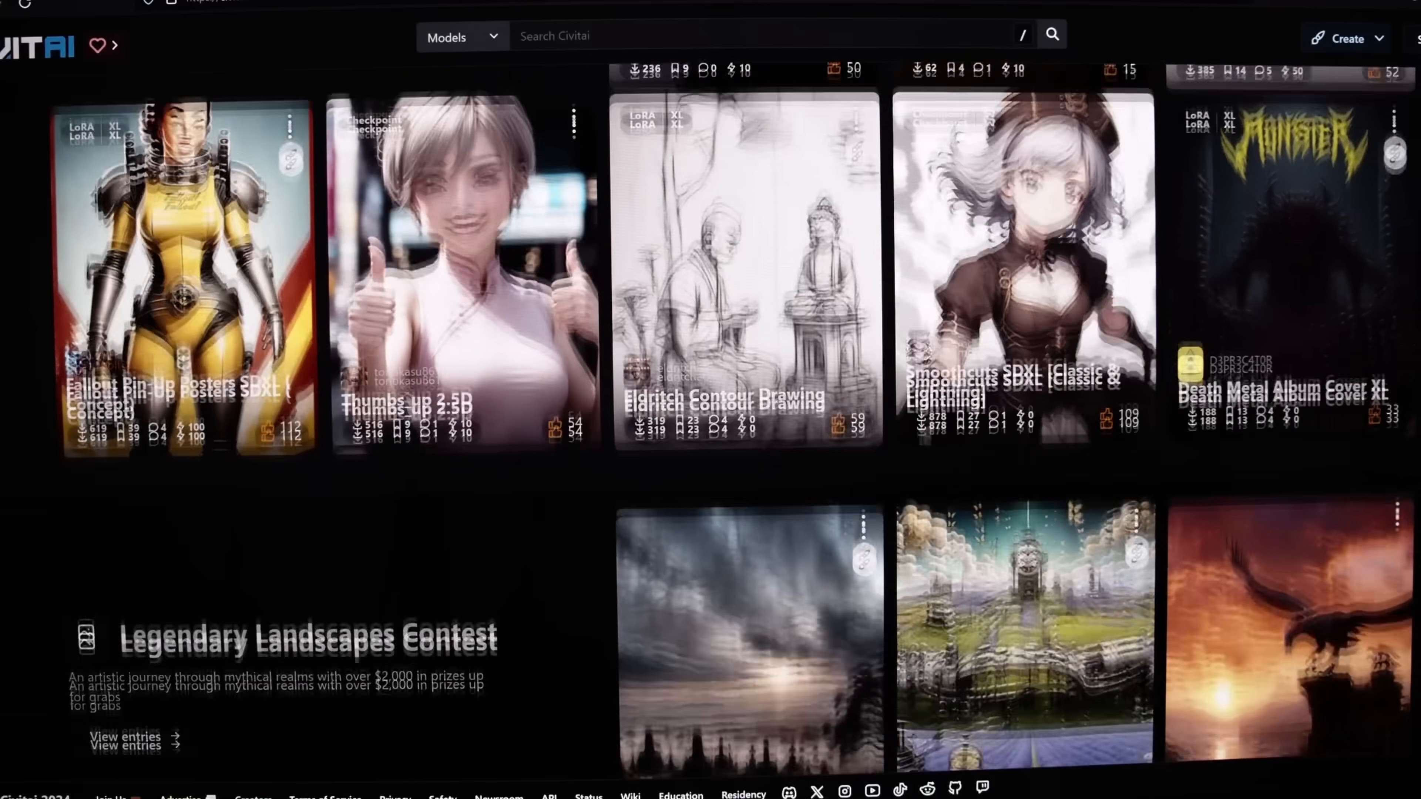
scroll("down", 3)
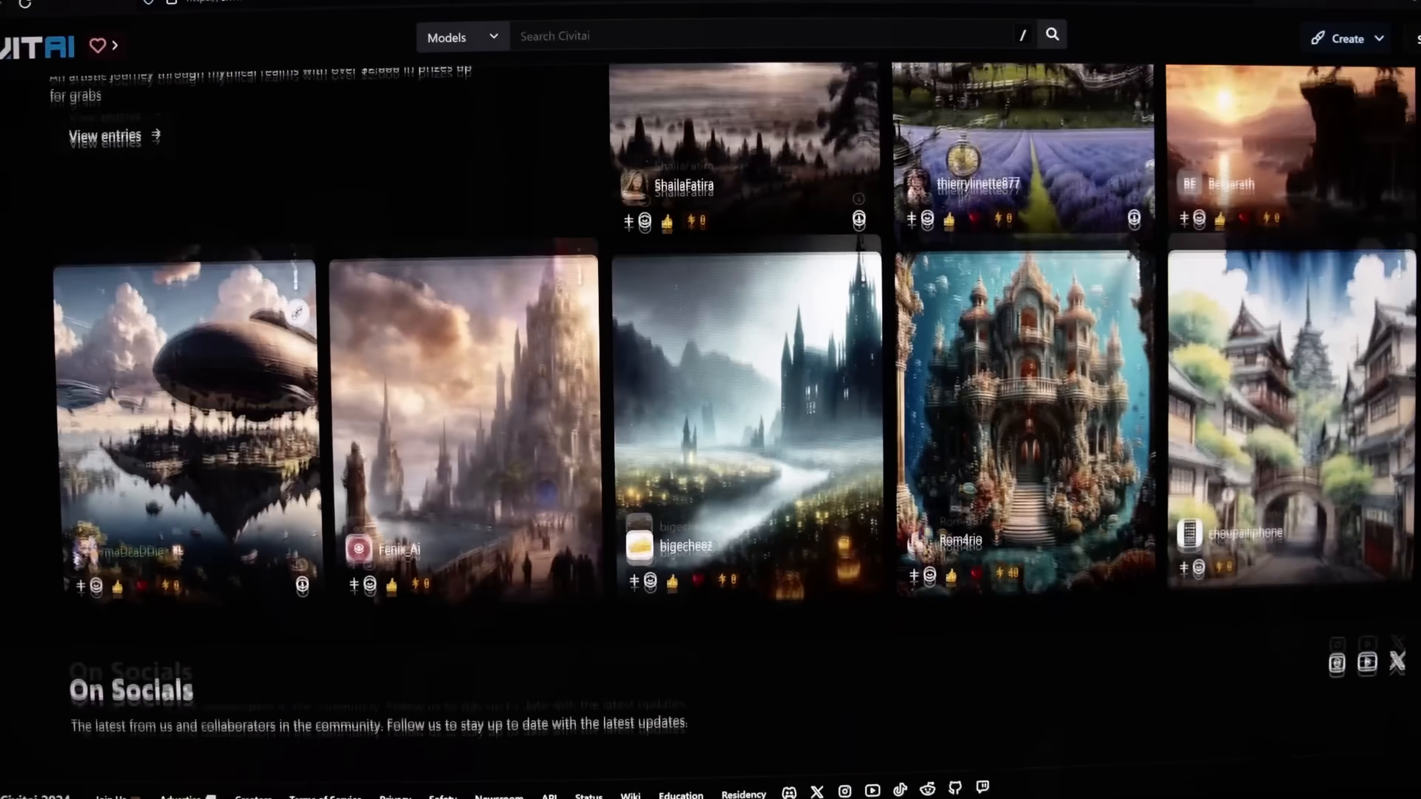